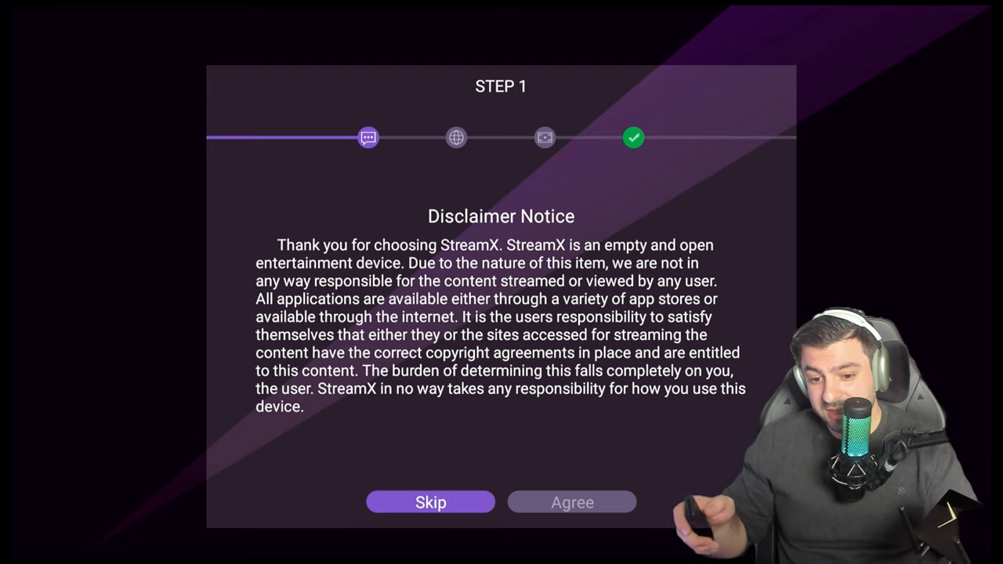
Skip the disclaimer, choose Wi-Fi and finish the screen-size step to reach the home screen.
click(429, 501)
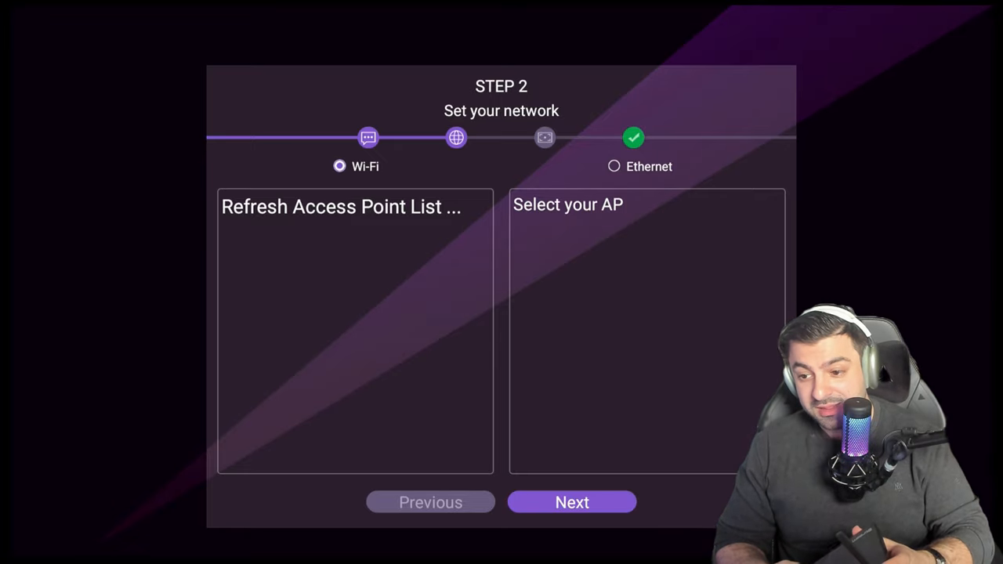
click(342, 207)
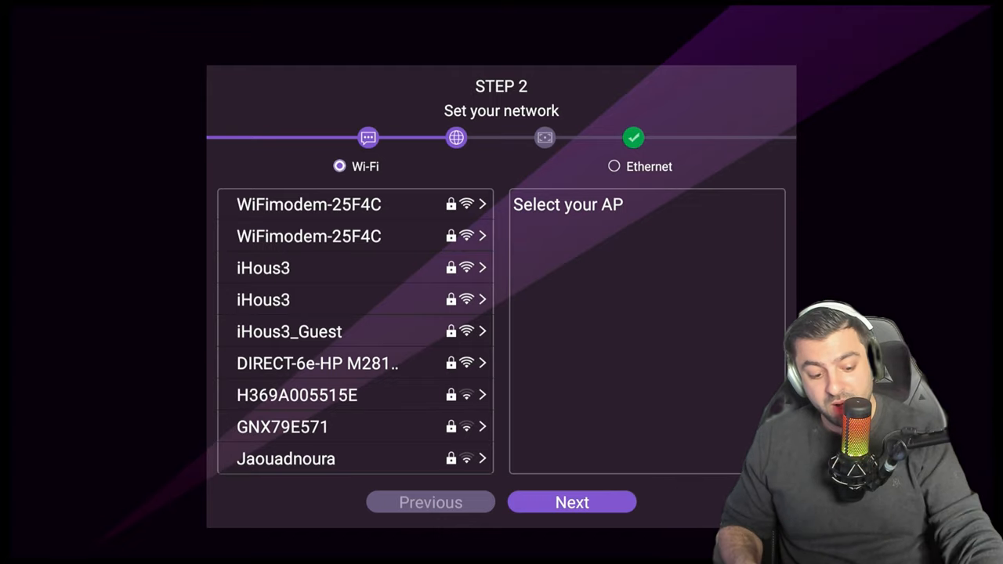
click(570, 501)
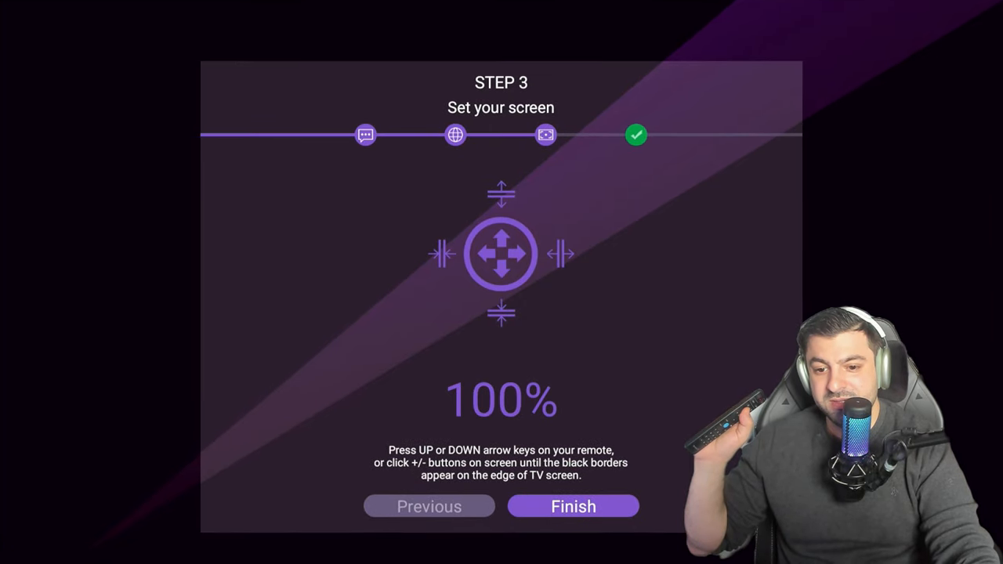
click(573, 504)
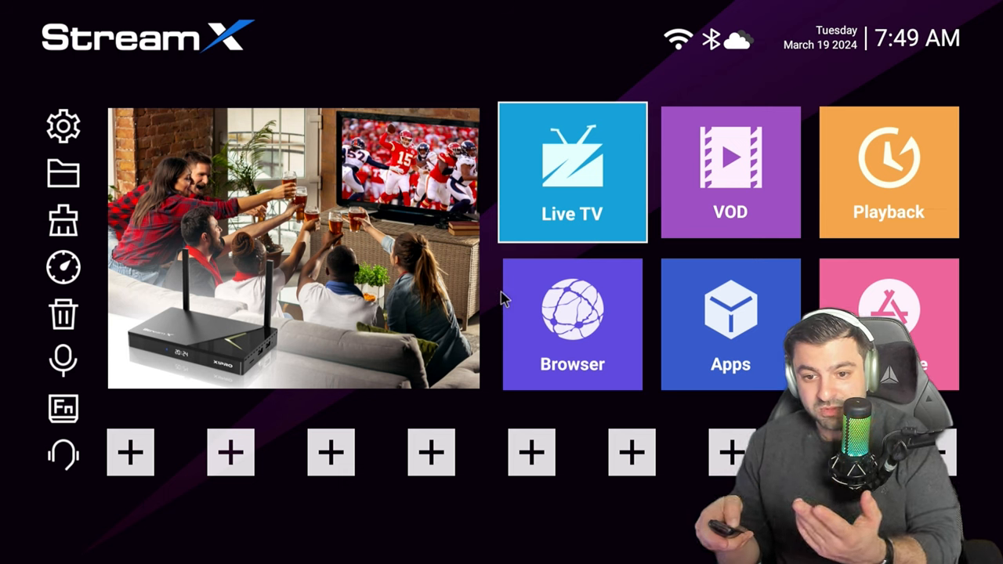
mouse_move(505, 140)
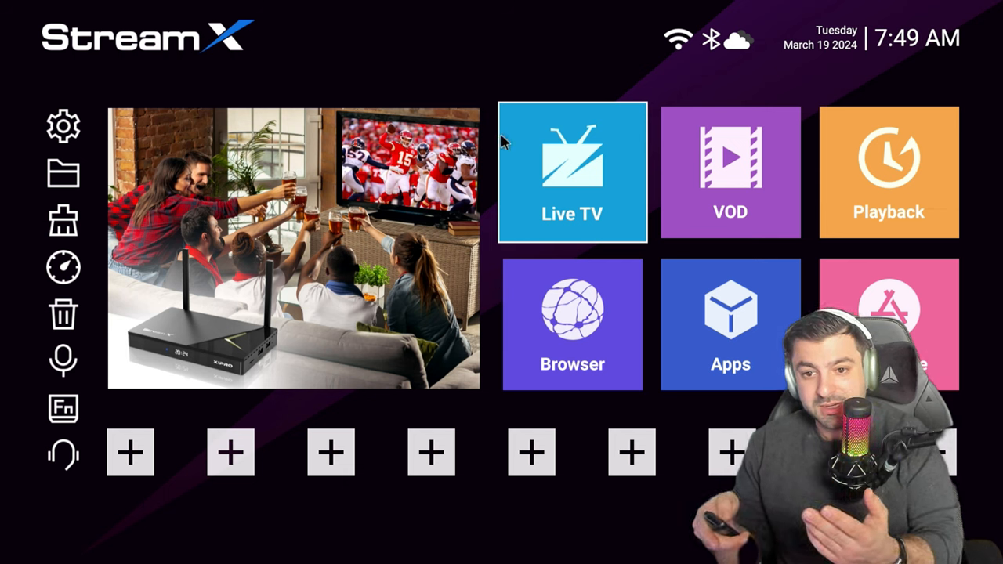
mouse_move(765, 140)
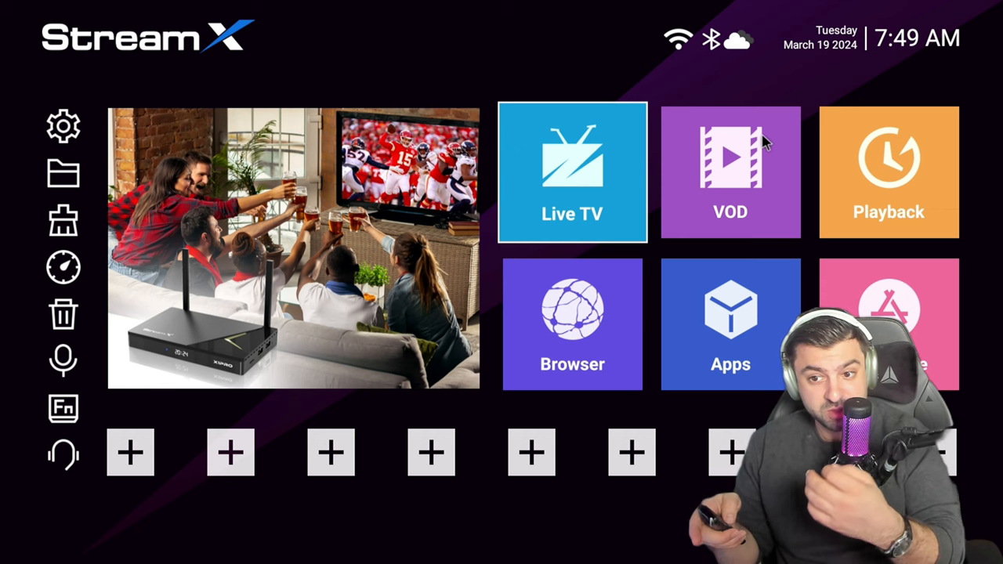
mouse_move(765, 298)
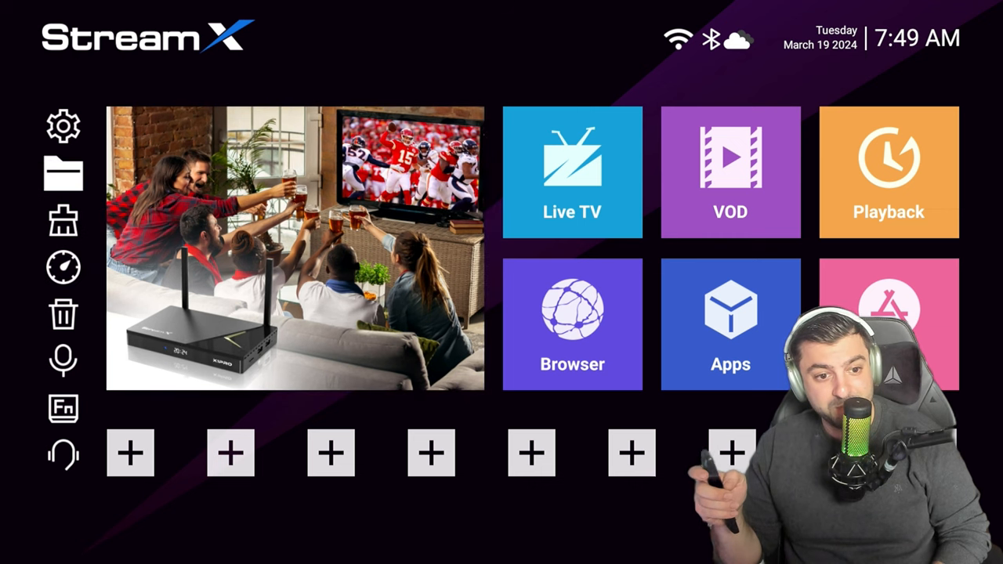
click(63, 408)
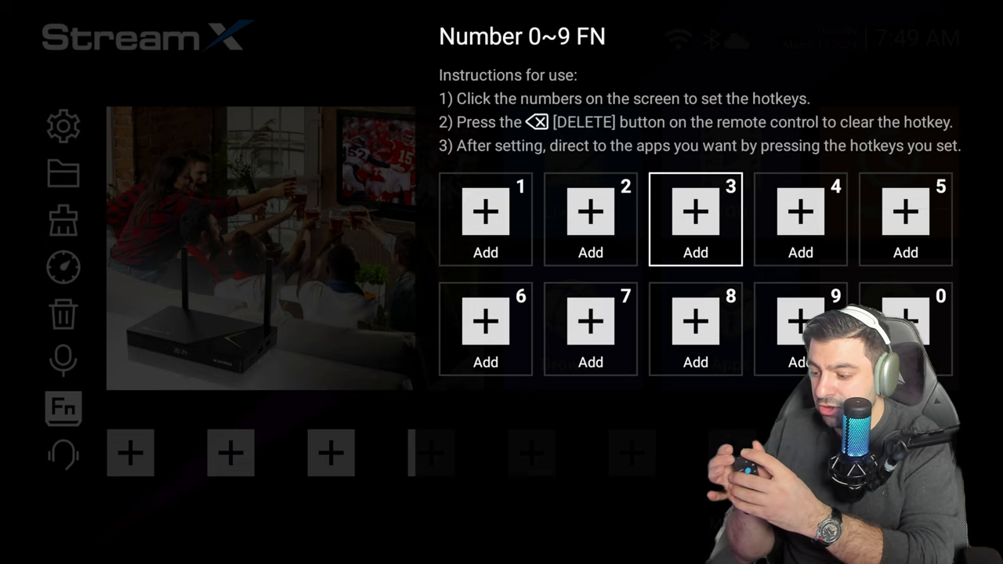
click(696, 213)
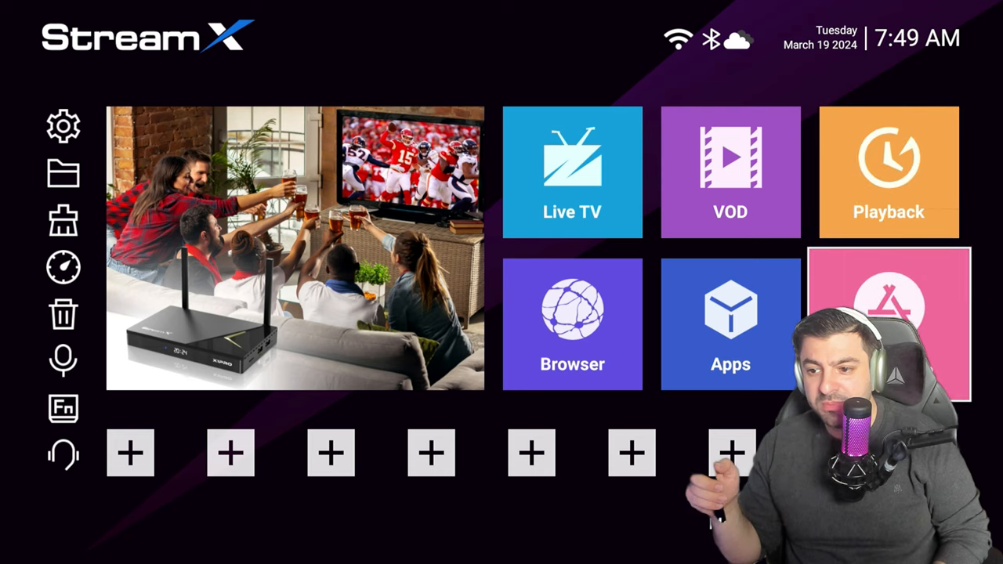
Install the StreamX App Store from the pink App Store tile, confirming the download prompt.
click(731, 323)
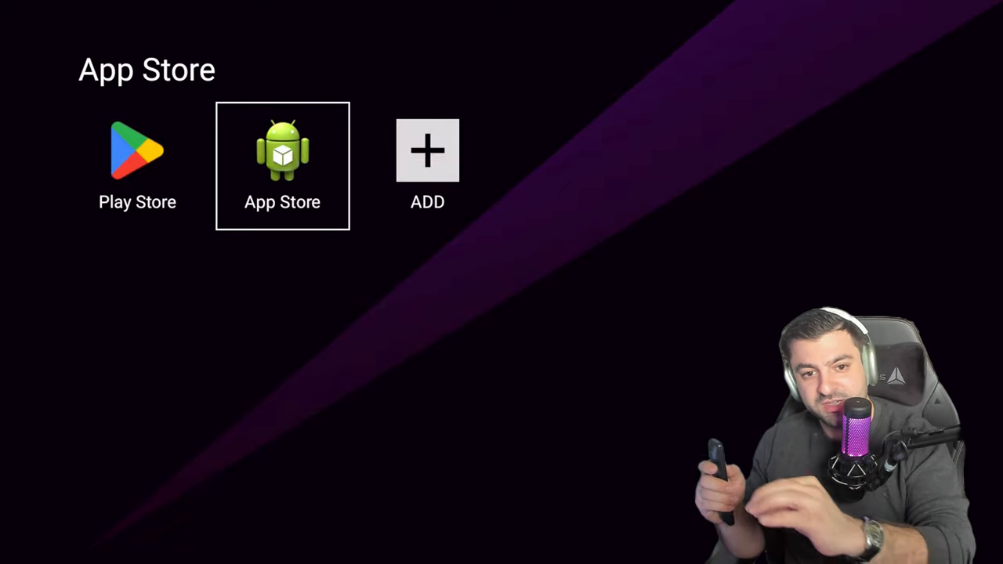
click(282, 154)
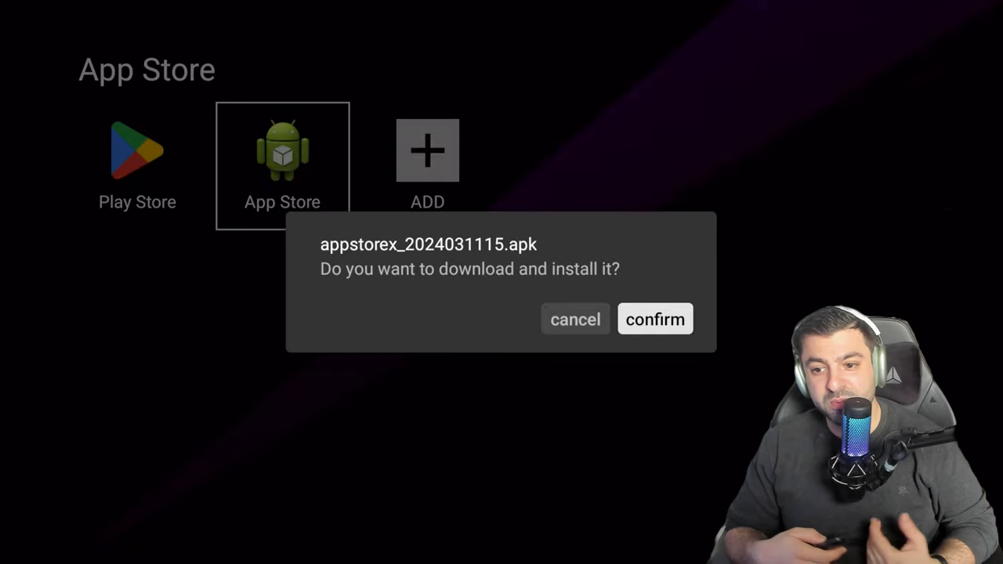
click(655, 320)
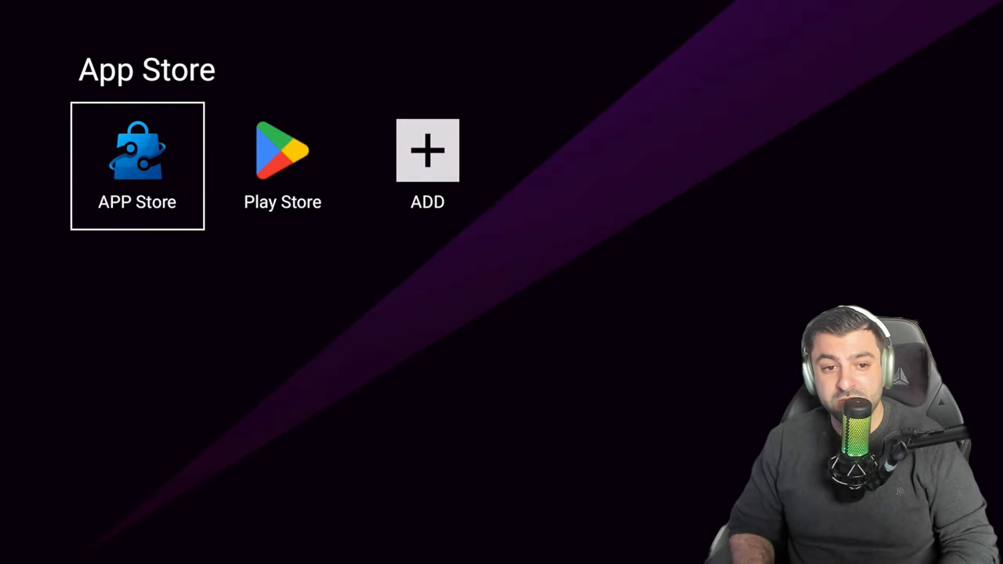
Launch the APP Store, accept its disclaimer and start installing Echo TV from Recommend.
click(138, 165)
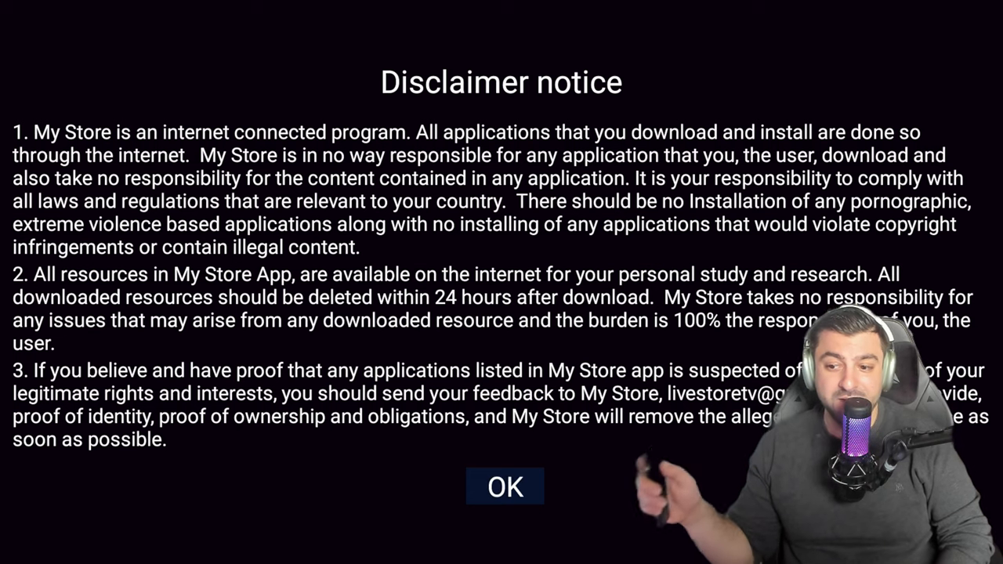
click(504, 486)
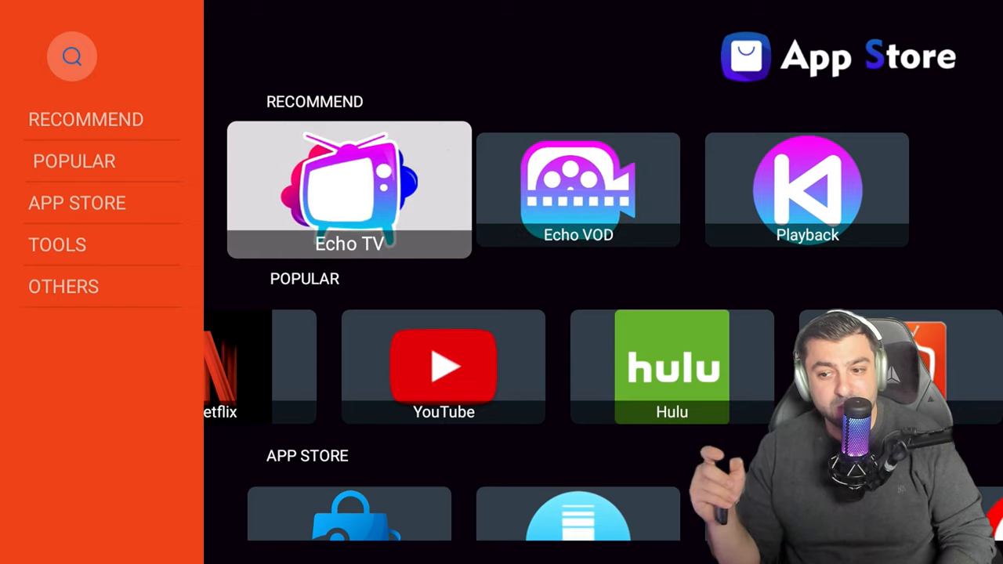
click(347, 188)
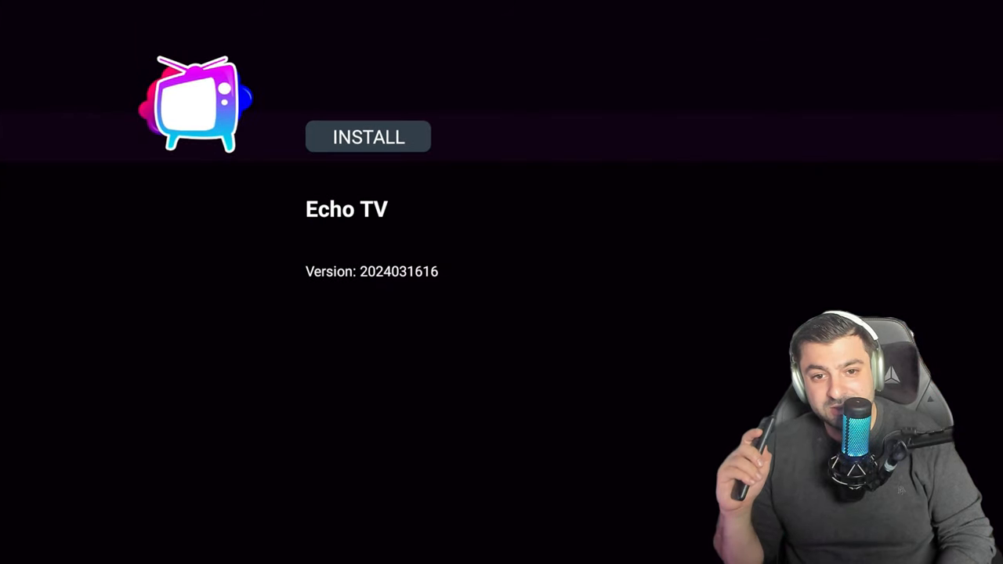
click(367, 136)
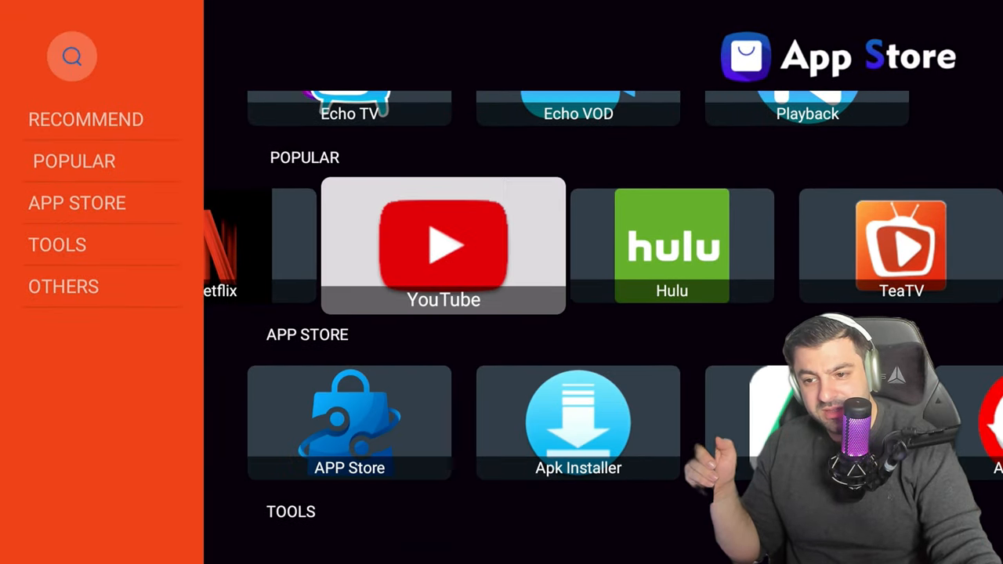
Browse the Popular, App Store and Tools rows, selecting APKPure and FAST along the way.
scroll(right, 3)
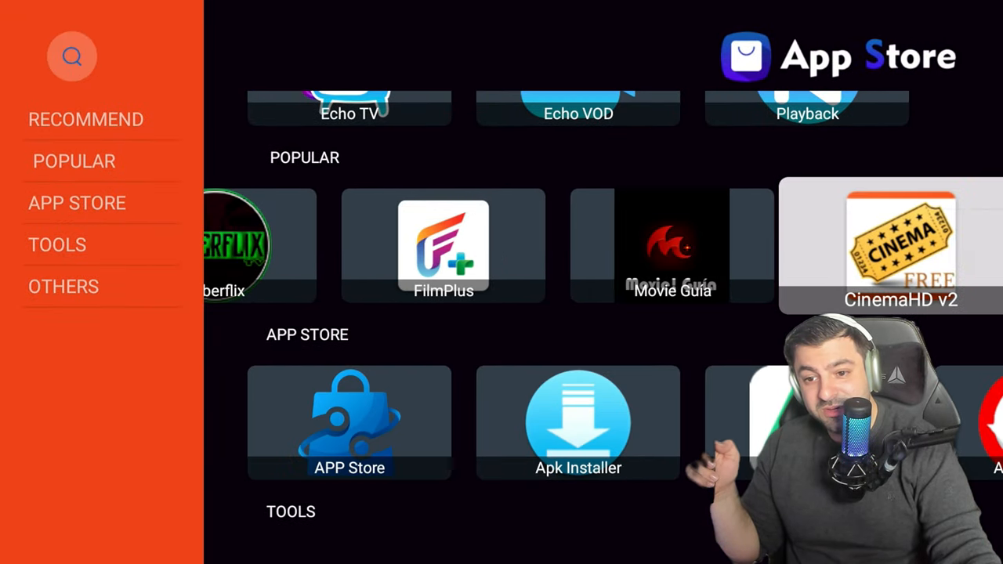
scroll(right, 3)
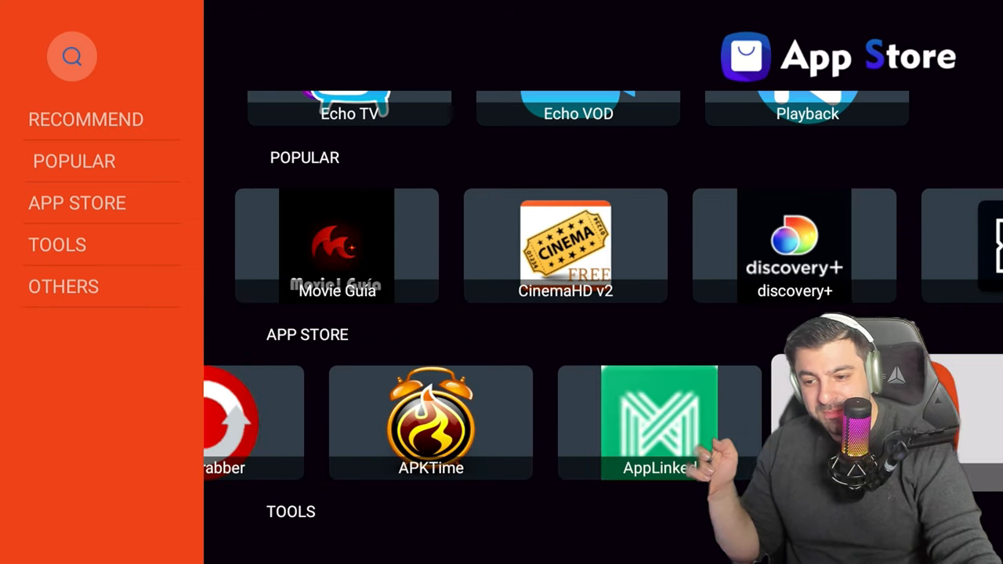
scroll(left, 3)
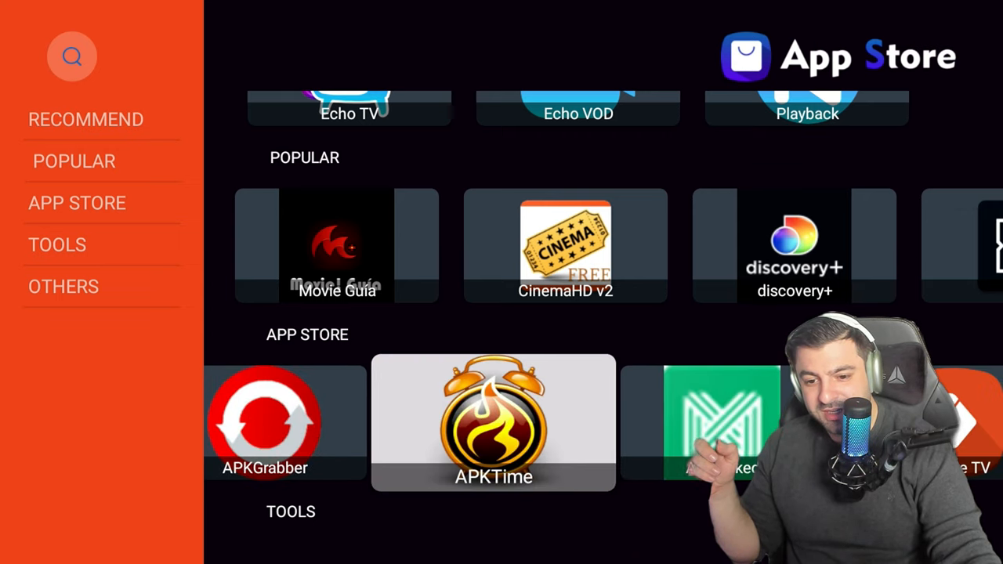
scroll(right, 3)
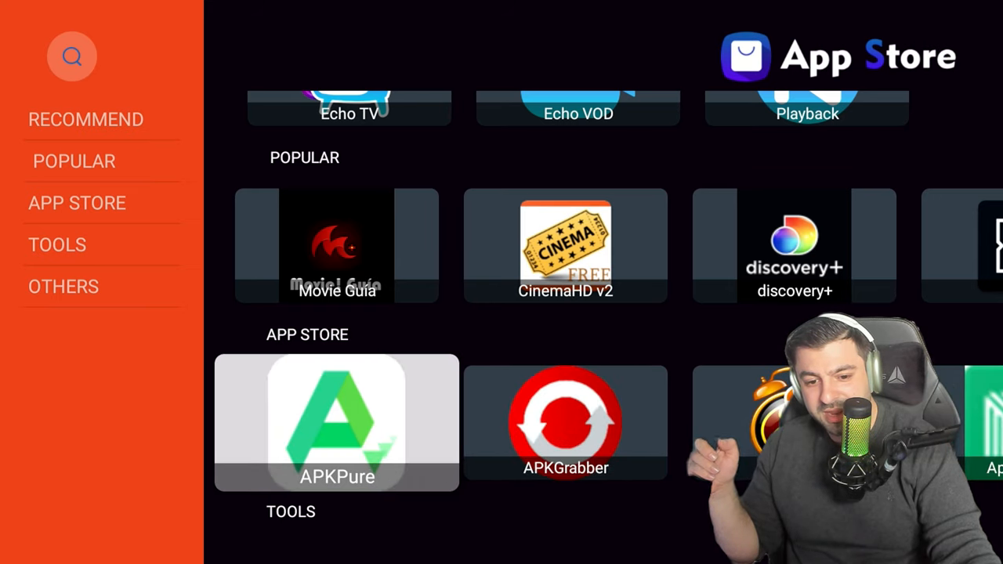
click(337, 423)
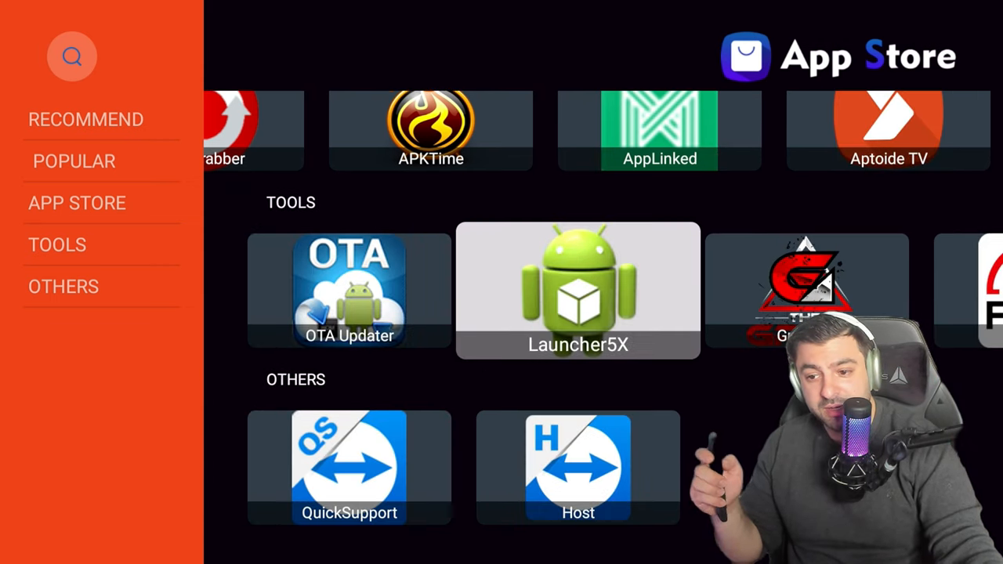
scroll(right, 3)
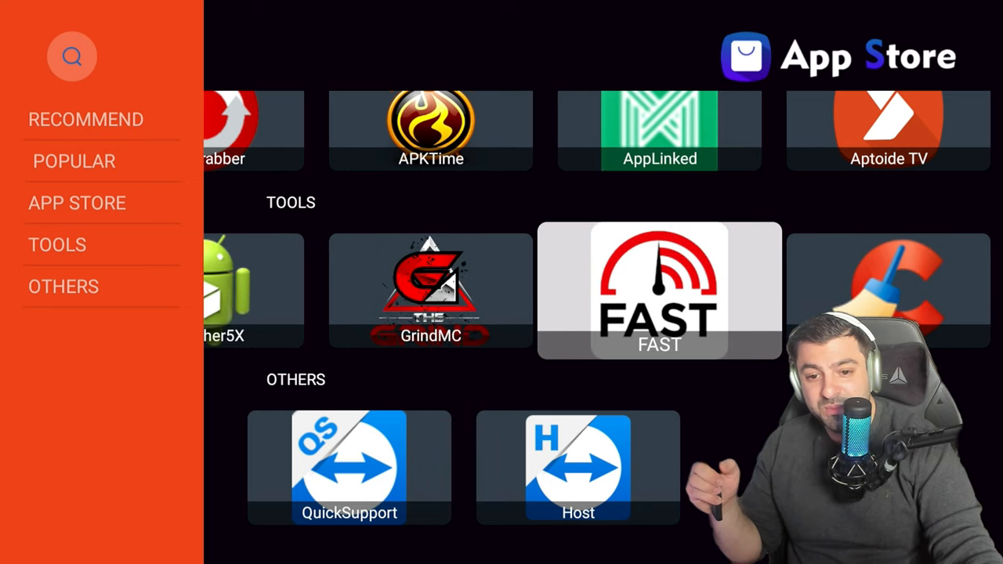
click(85, 119)
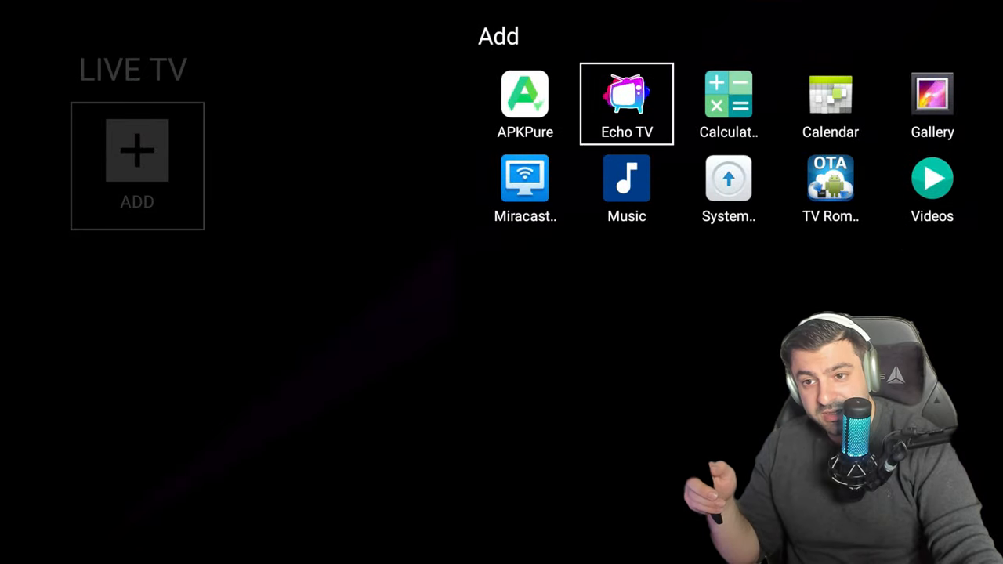
Tick Echo TV as the Live TV shortcut app and confirm it.
click(627, 97)
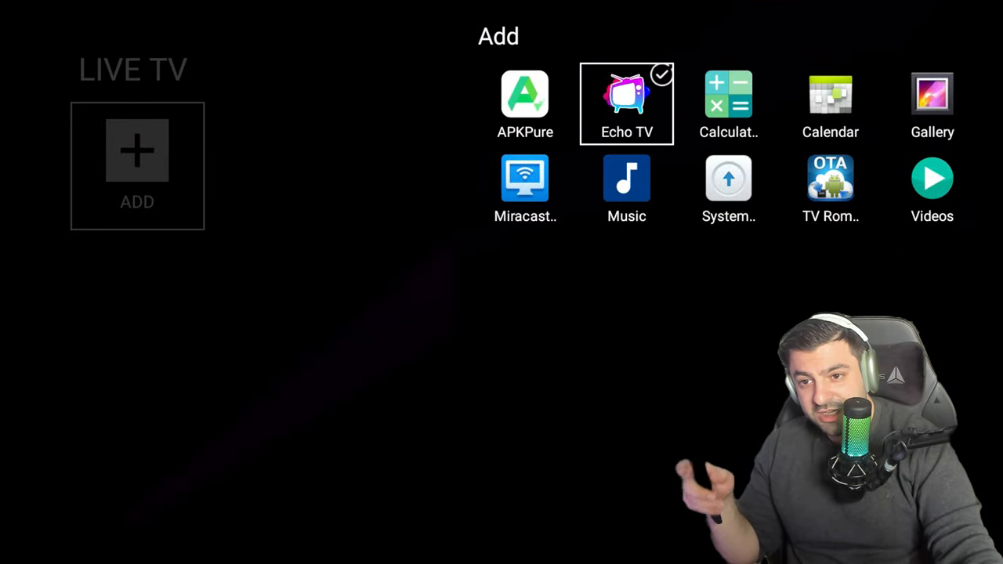
click(627, 102)
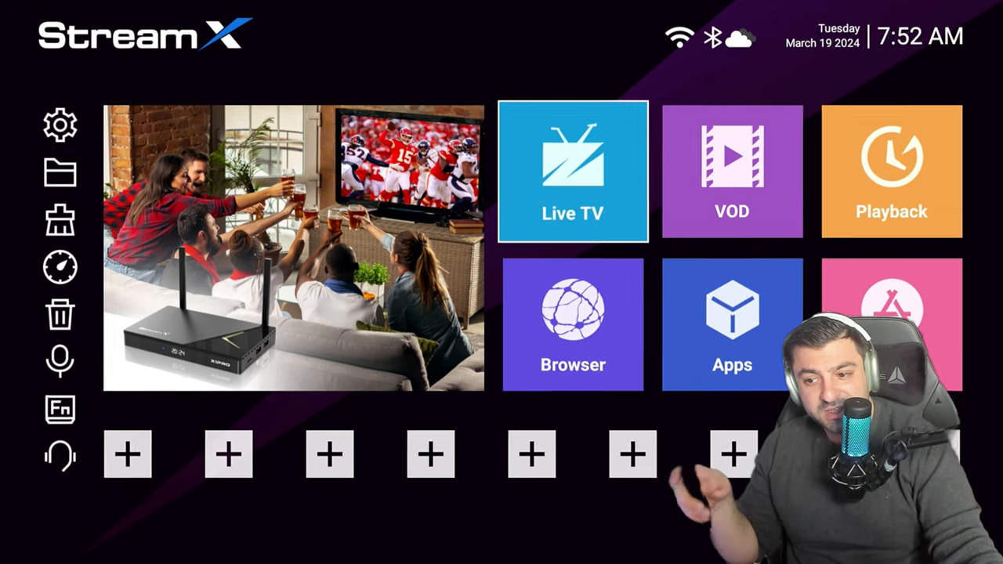
Launch Echo TV from the Live TV tile to watch channels.
click(572, 171)
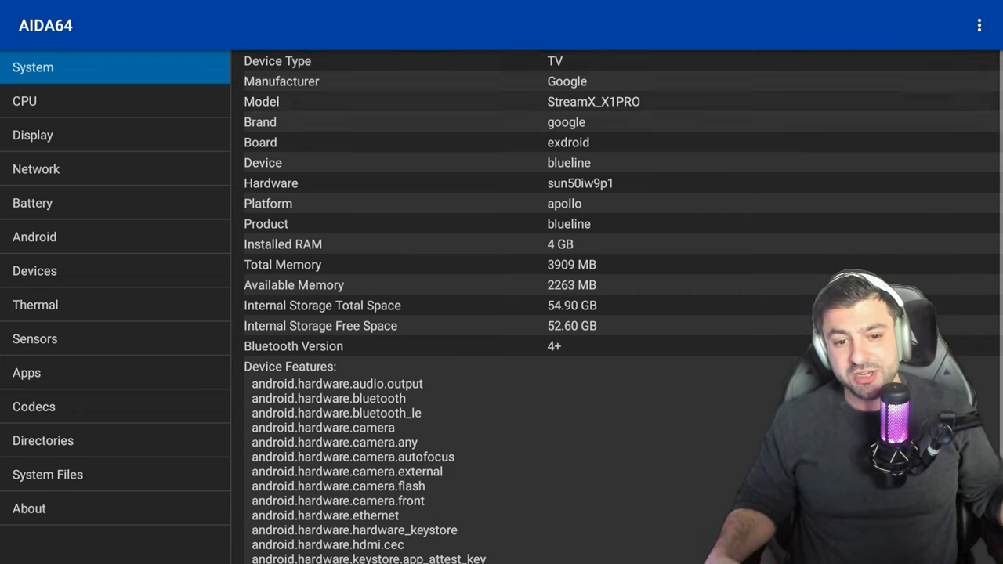
Scroll AIDA64's System page through model StreamX_X1PRO, 4 GB RAM and 54.90 GB storage.
scroll(down, 3)
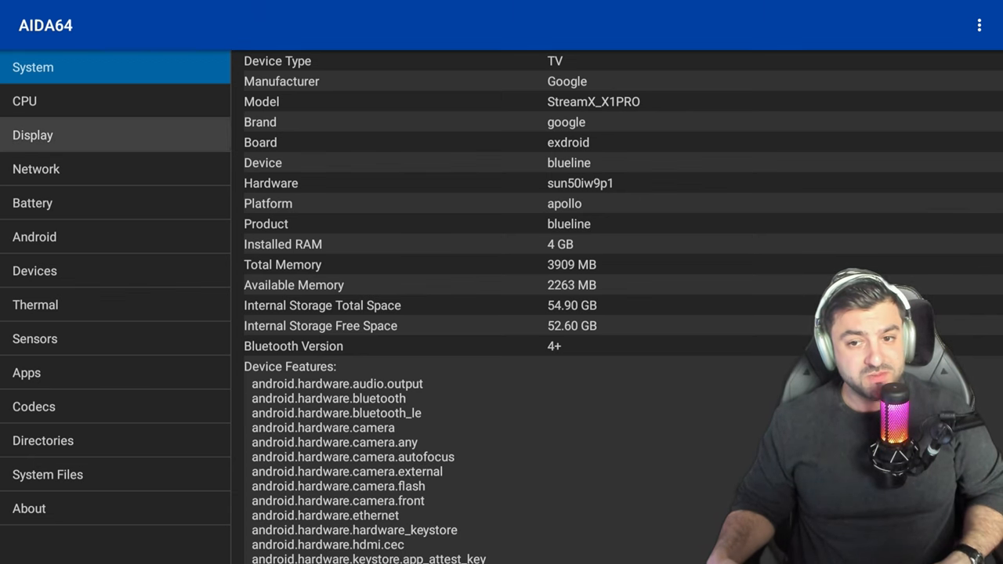
click(33, 135)
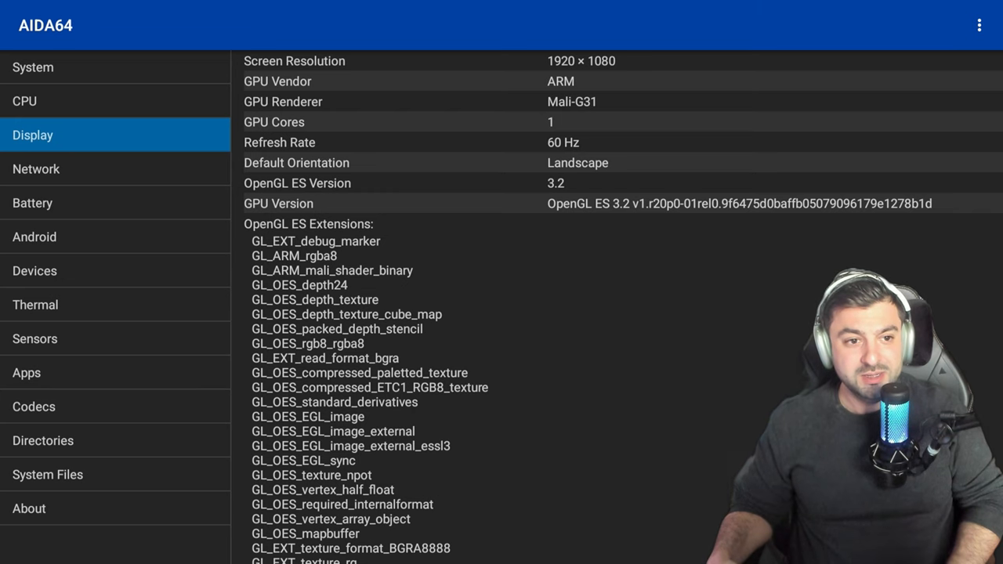
click(25, 100)
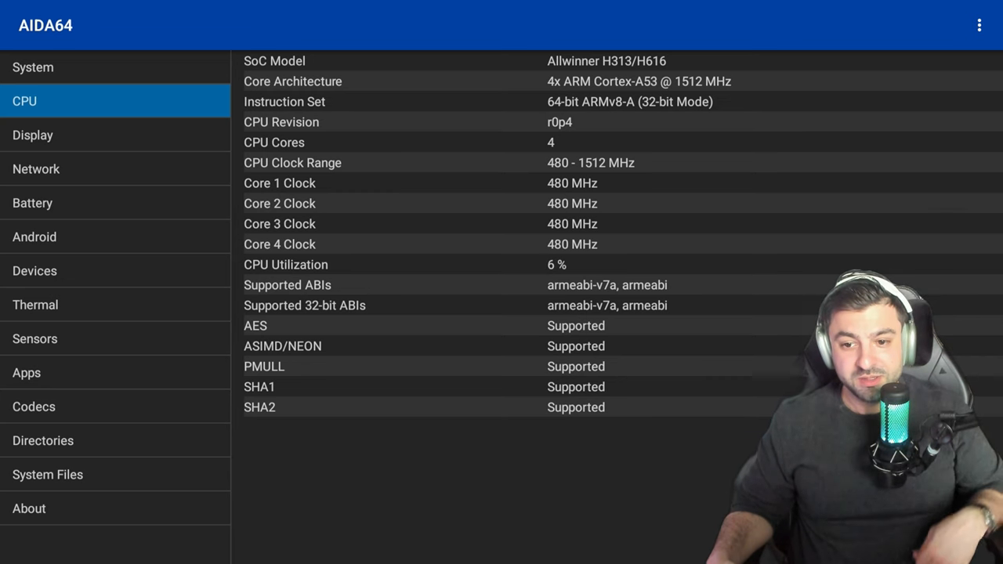
click(33, 66)
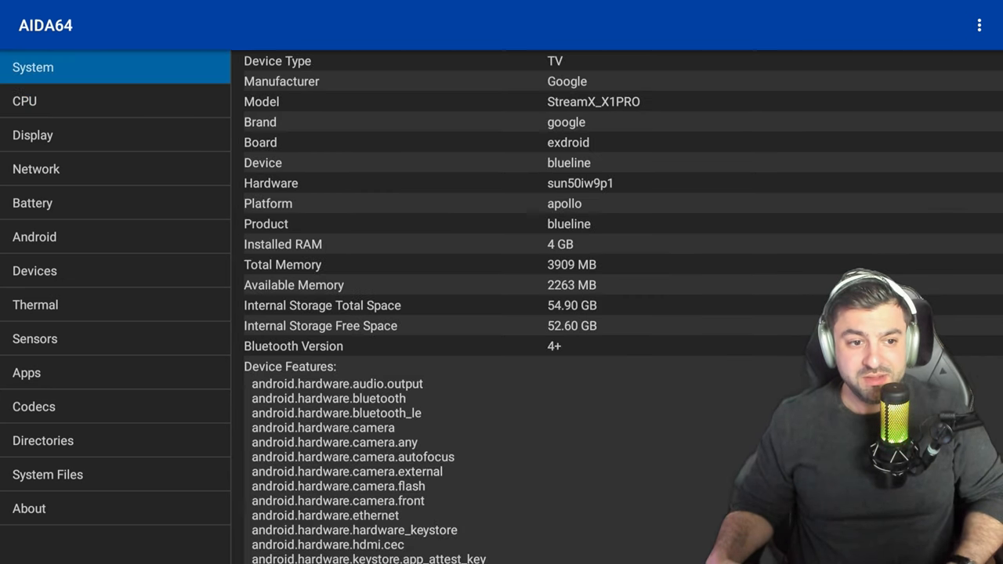